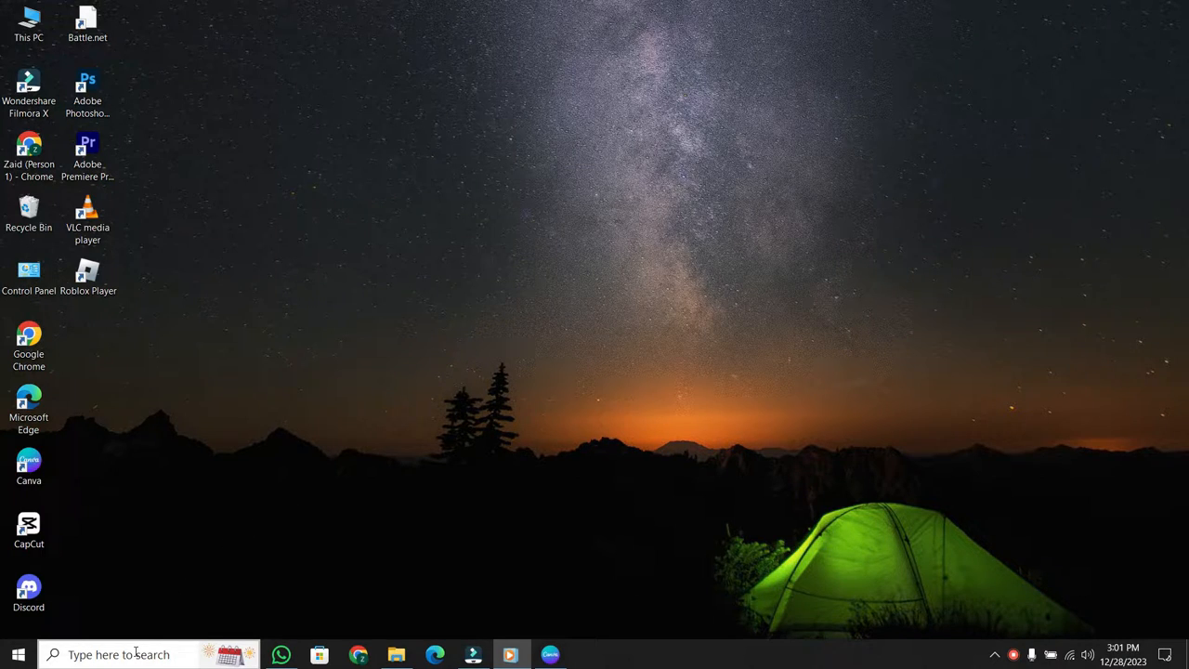
Search Start for 'capcut' and bring up the CapCut result's context menu with Uninstall
{"action": "left_click", "coordinate": [121, 654]}
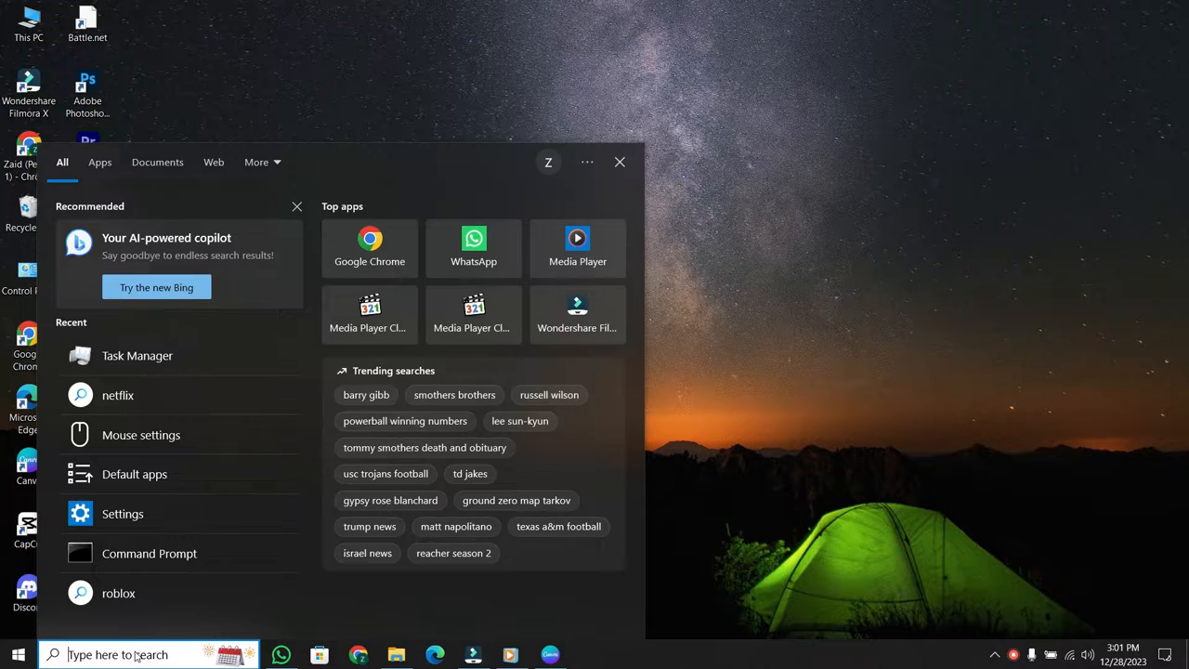
{"action": "type", "text": "capcut"}
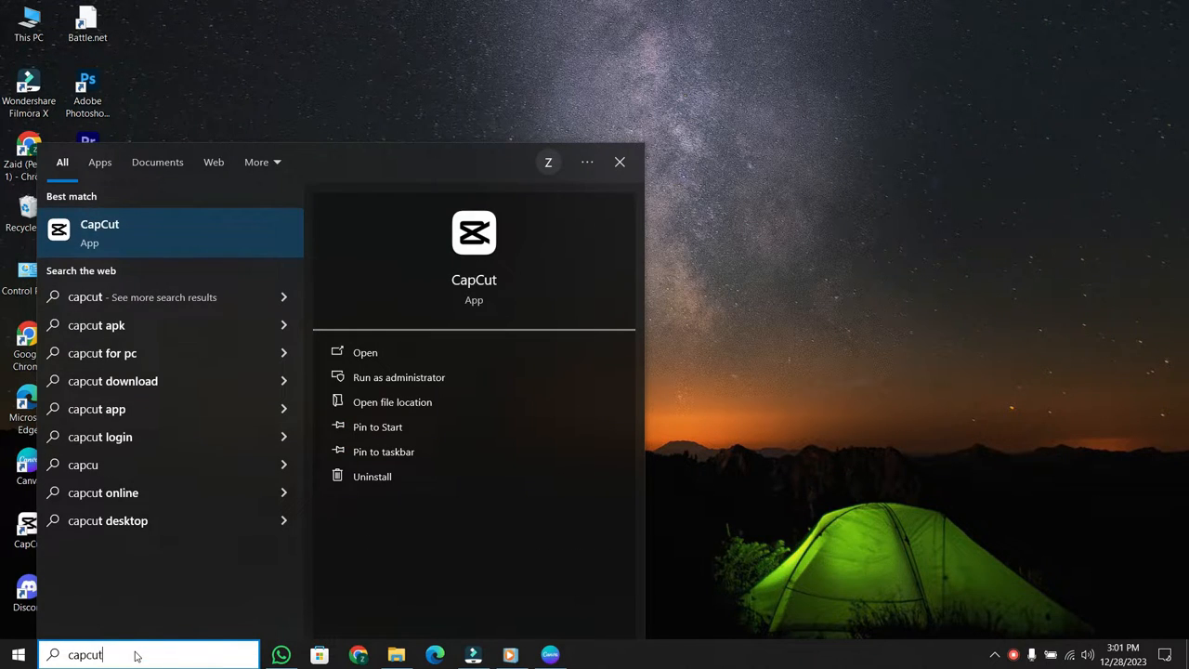
{"action": "right_click", "coordinate": [100, 230]}
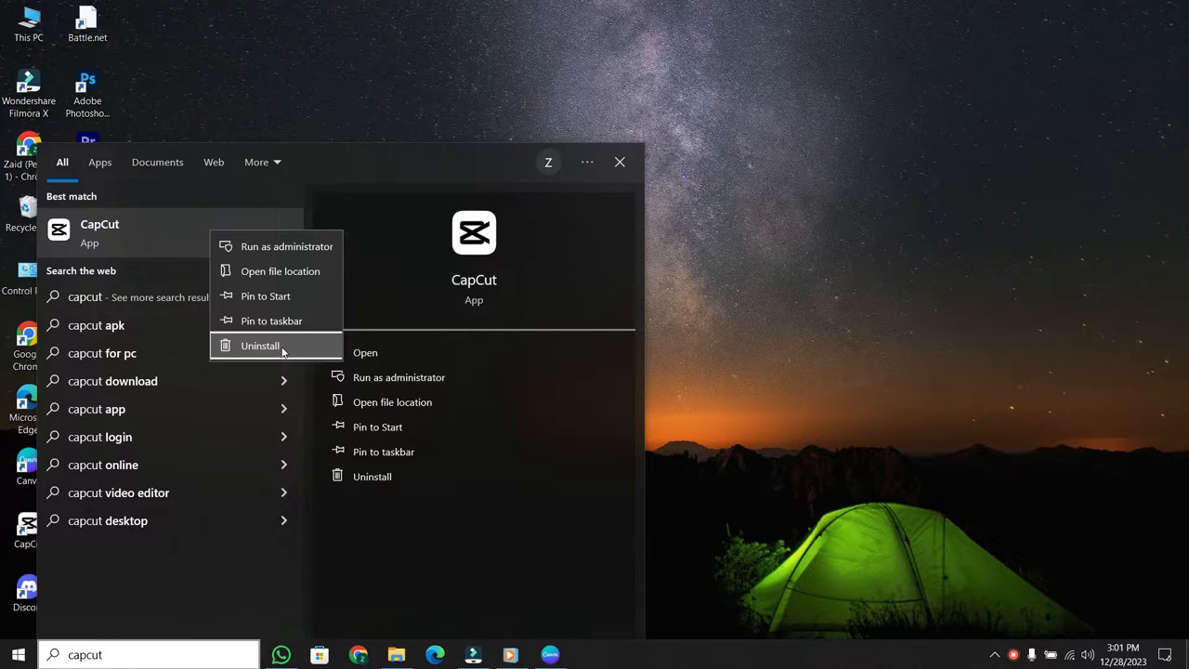
Go to Programs and Features, select CapCut and launch its Uninstall/Change
{"action": "left_click", "coordinate": [260, 346]}
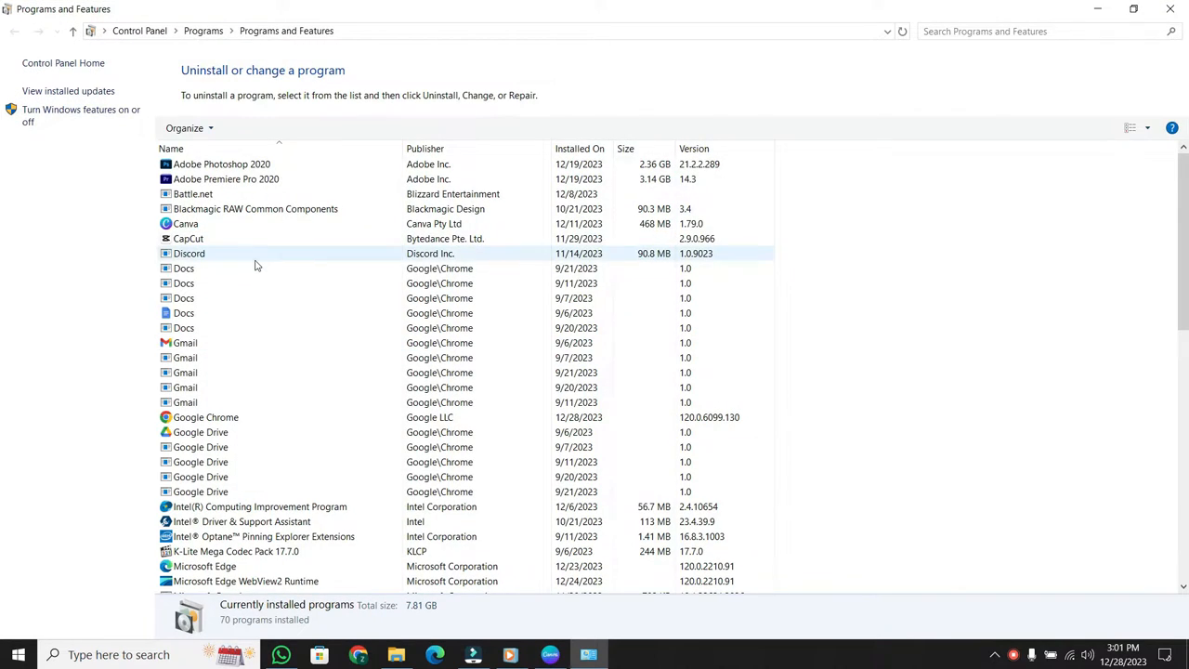
{"action": "left_click", "coordinate": [188, 238]}
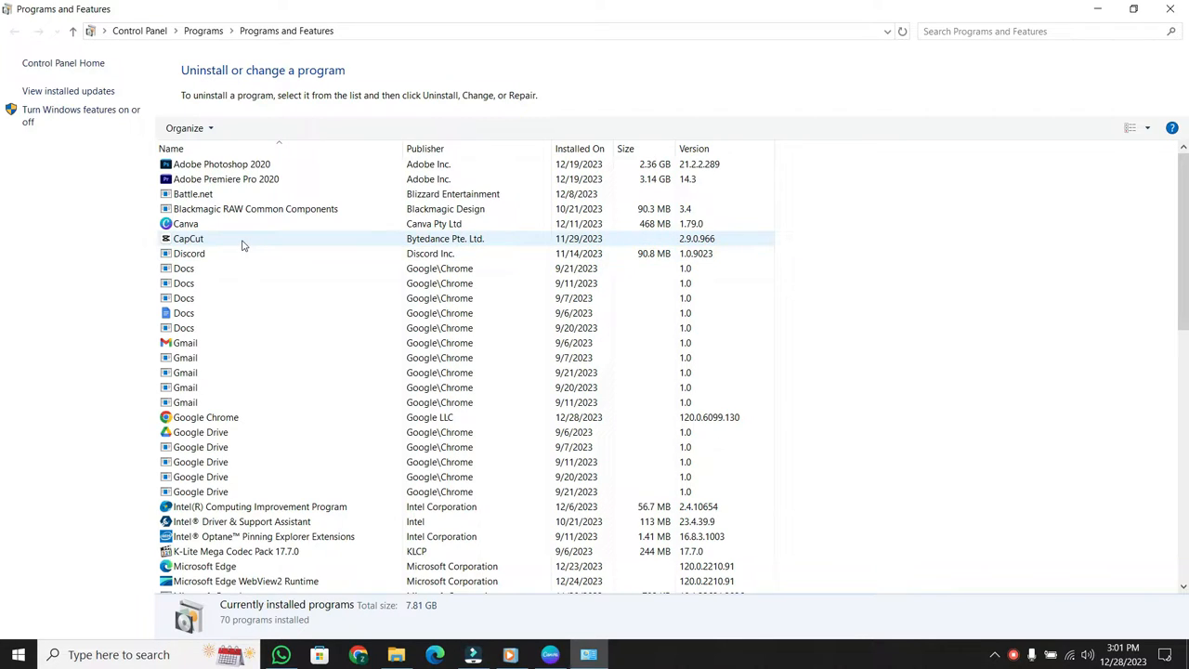
{"action": "right_click", "coordinate": [242, 245]}
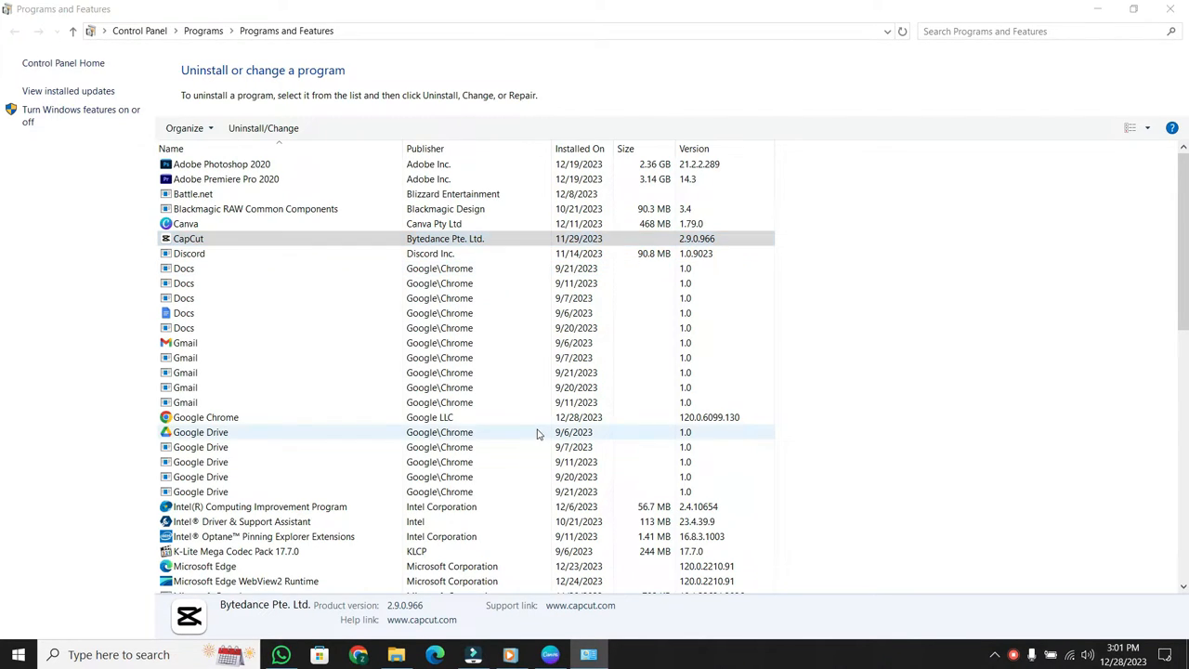
{"action": "left_click", "coordinate": [264, 126]}
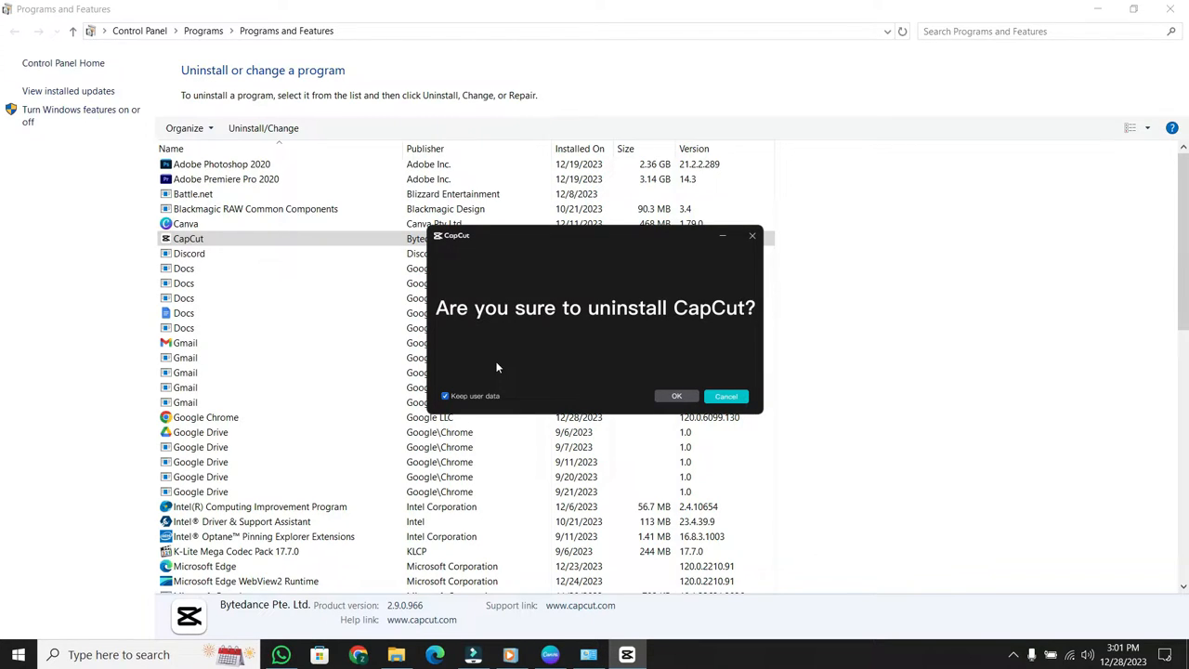
{"action": "mouse_move", "coordinate": [509, 370]}
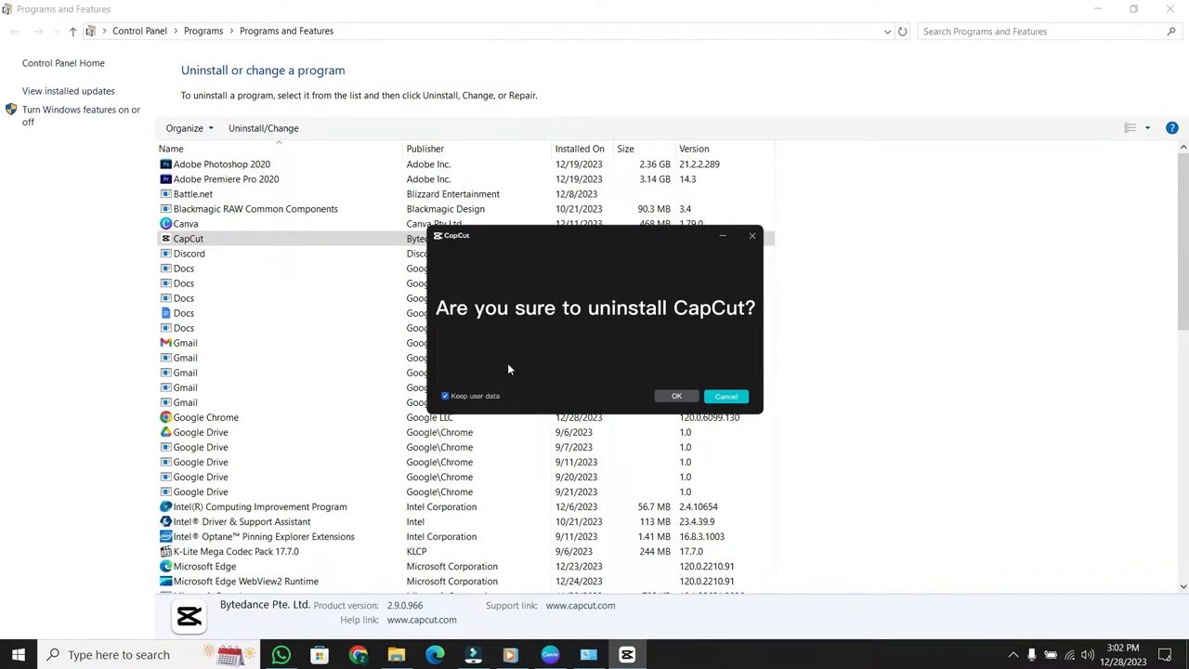
{"action": "mouse_move", "coordinate": [587, 358]}
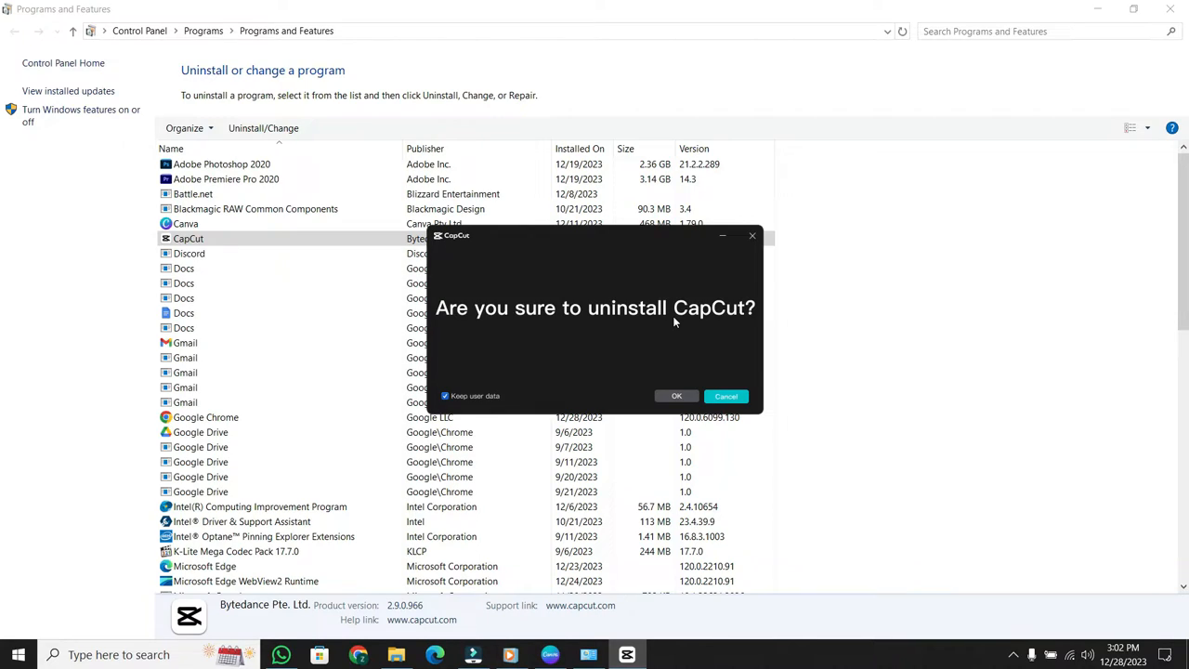
{"action": "mouse_move", "coordinate": [677, 360]}
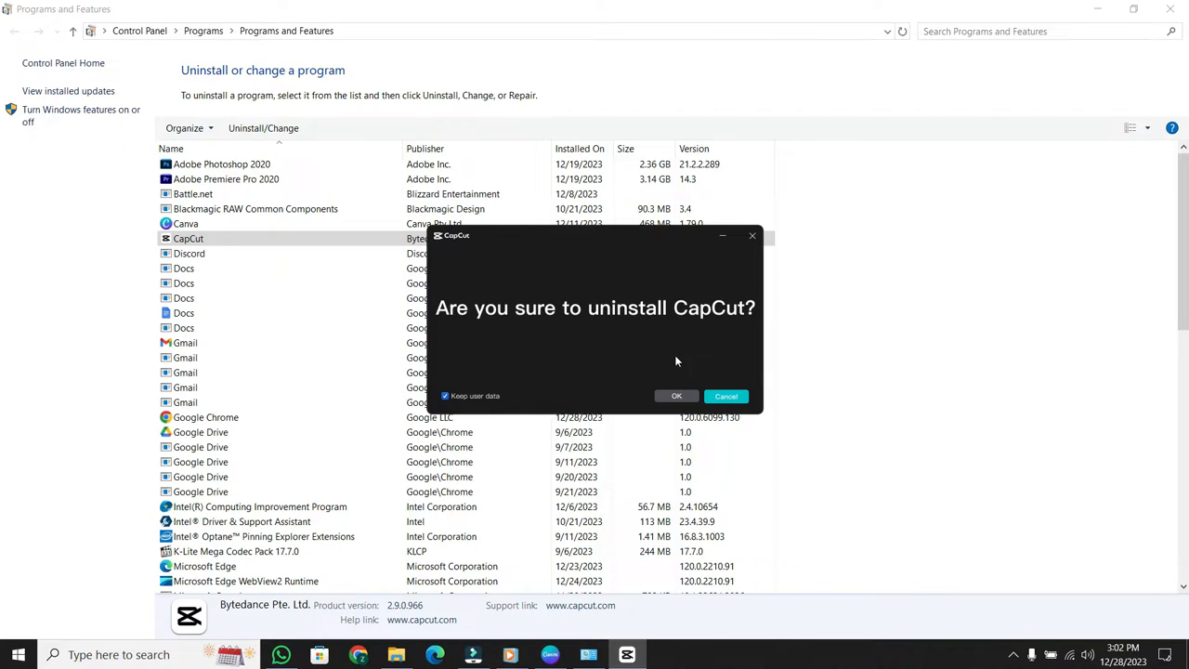
Answer OK to 'Are you sure to uninstall CapCut?' so removal proceeds
{"action": "left_click", "coordinate": [676, 396]}
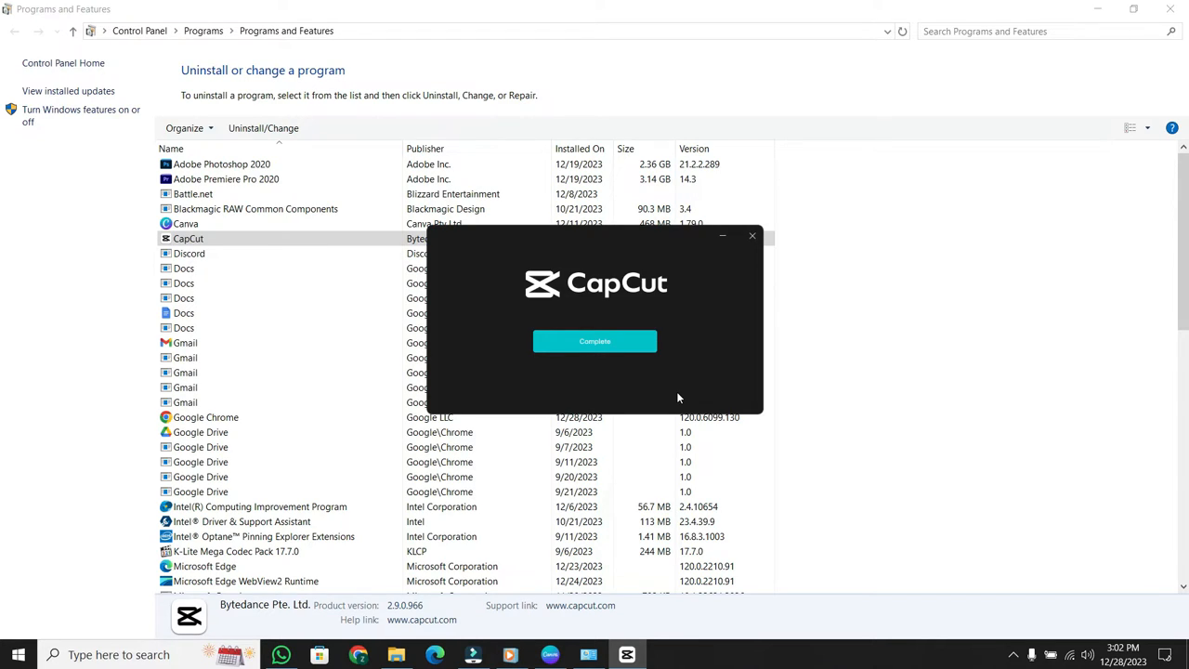
{"action": "mouse_move", "coordinate": [594, 341]}
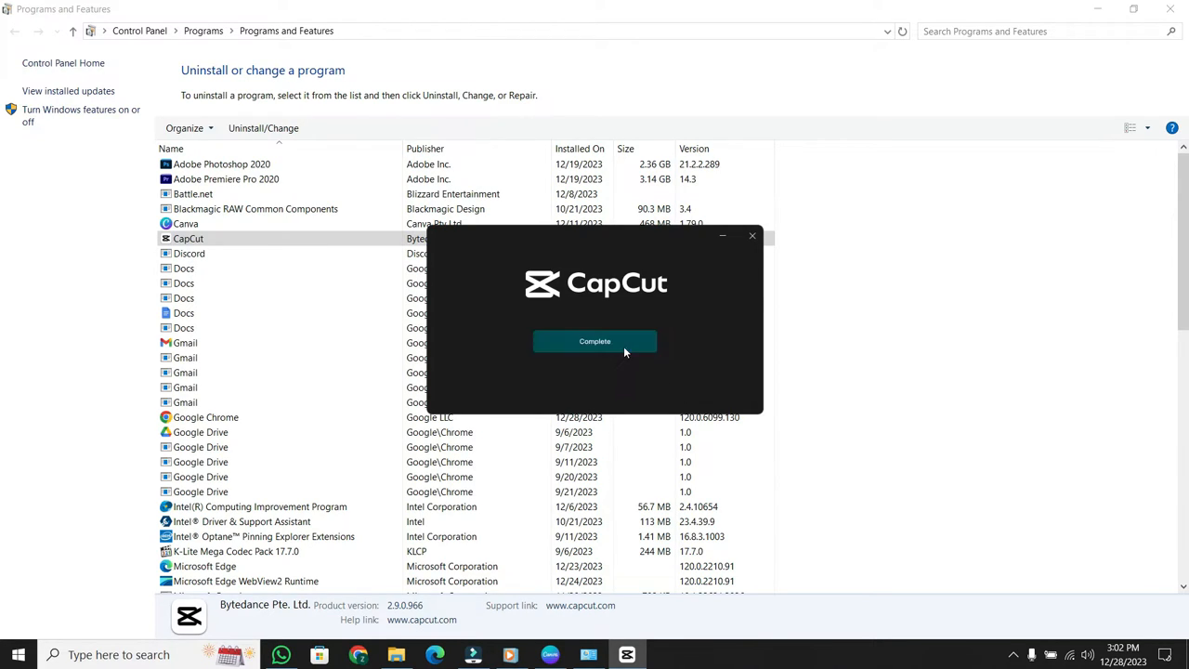